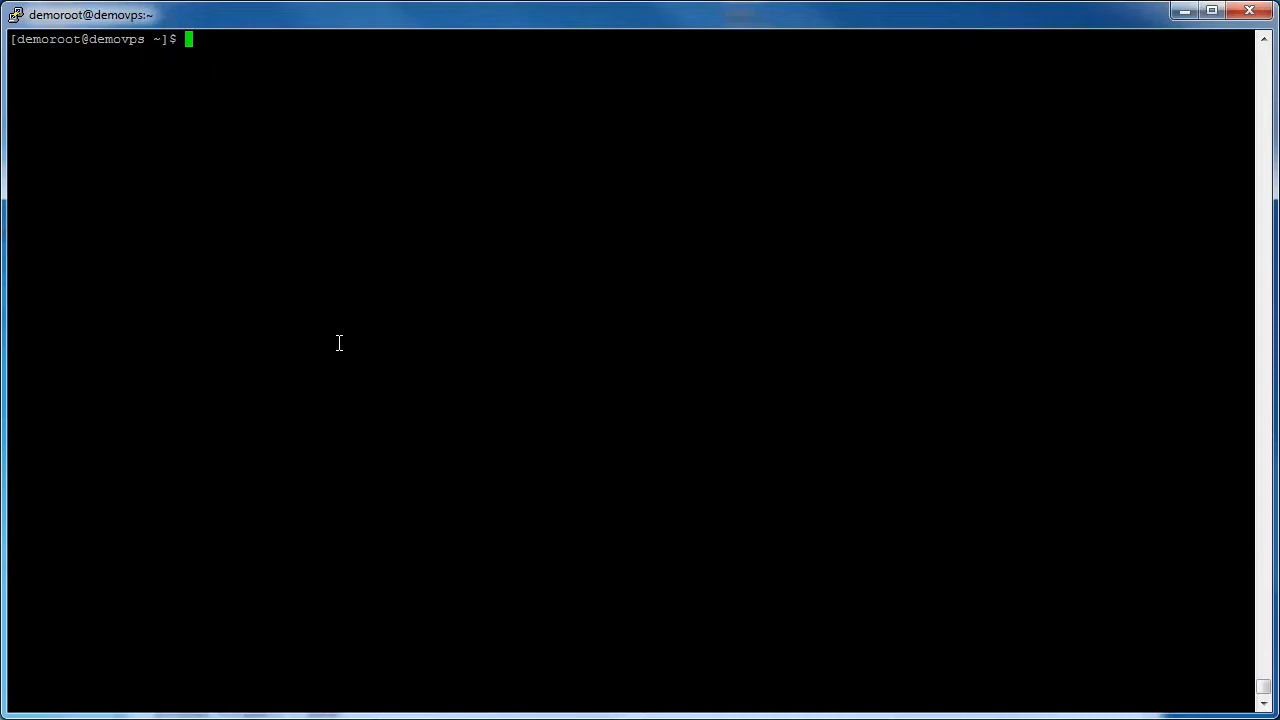
Step: Run sudo vi /etc/ssh/sshd_config to open the SSH server config in vi
type("sudo vi")
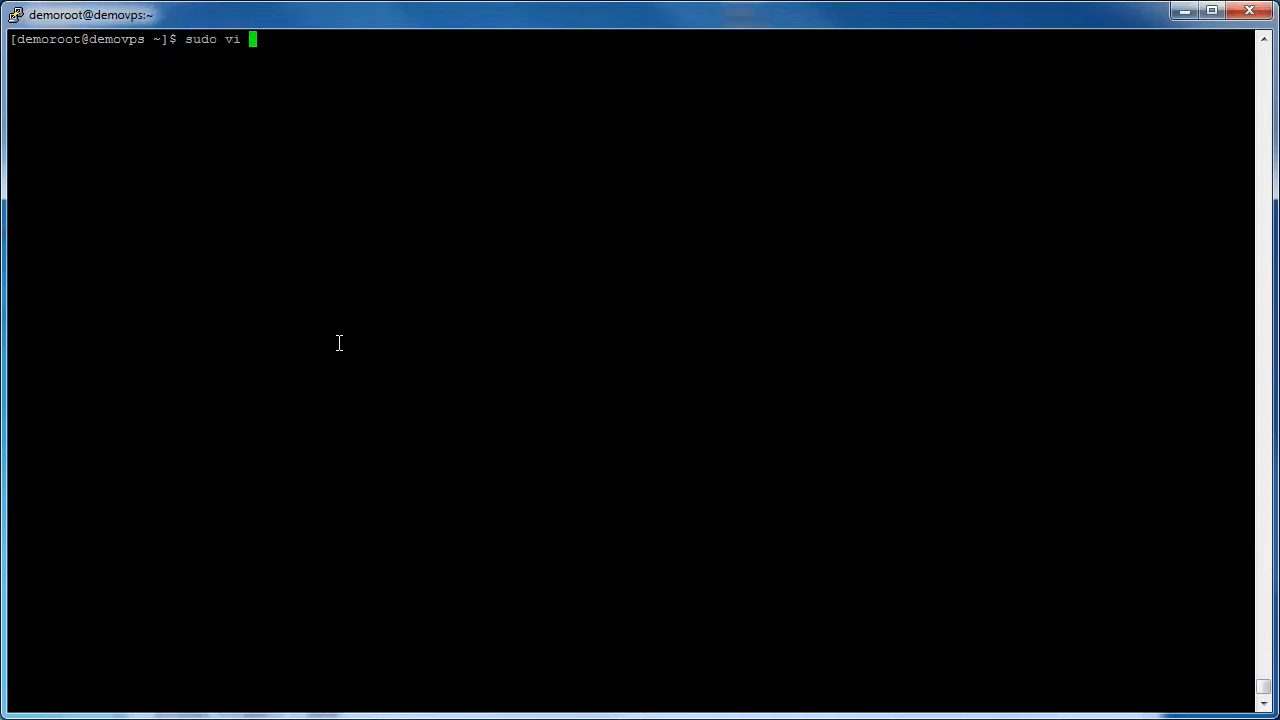
type("/etc")
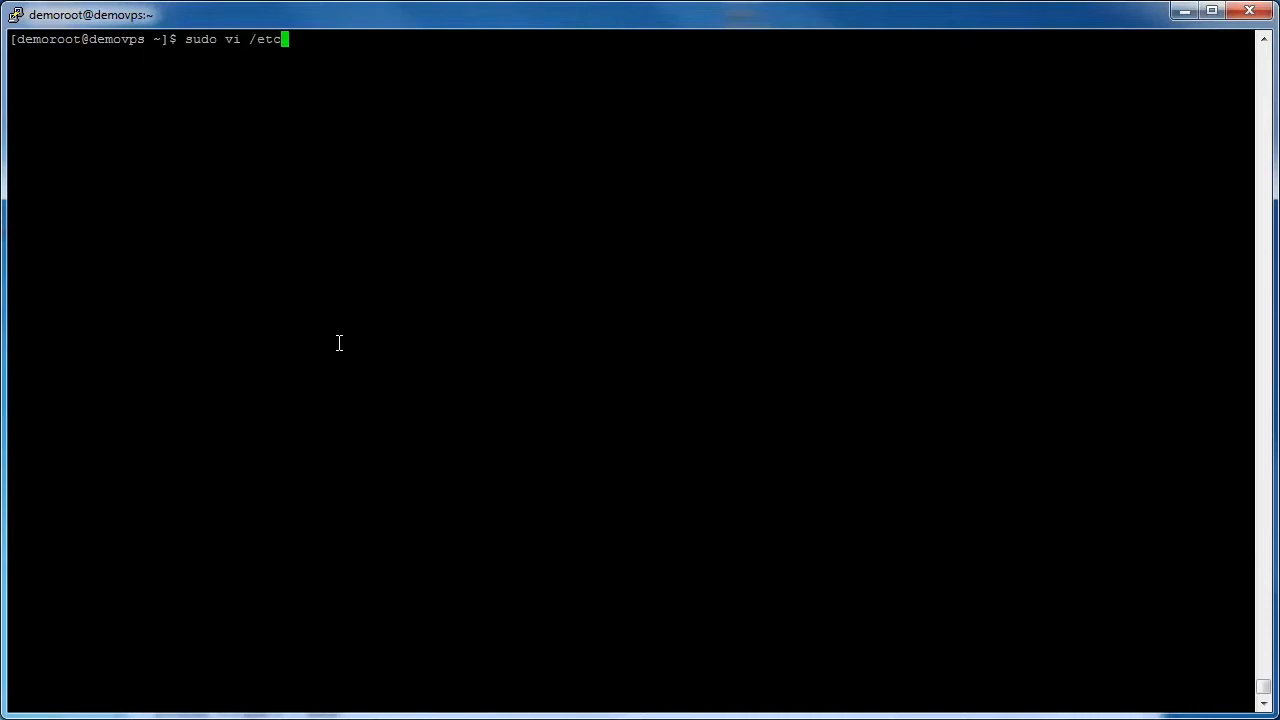
type("ssh/")
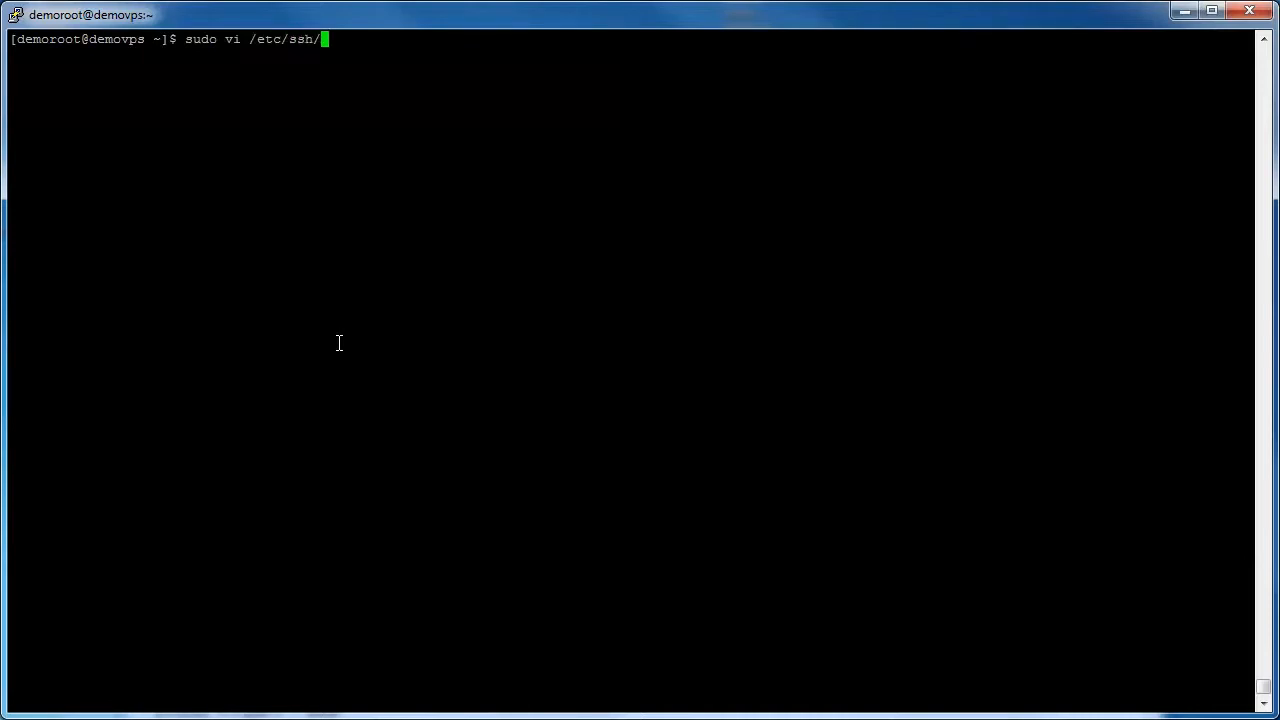
type("sshd")
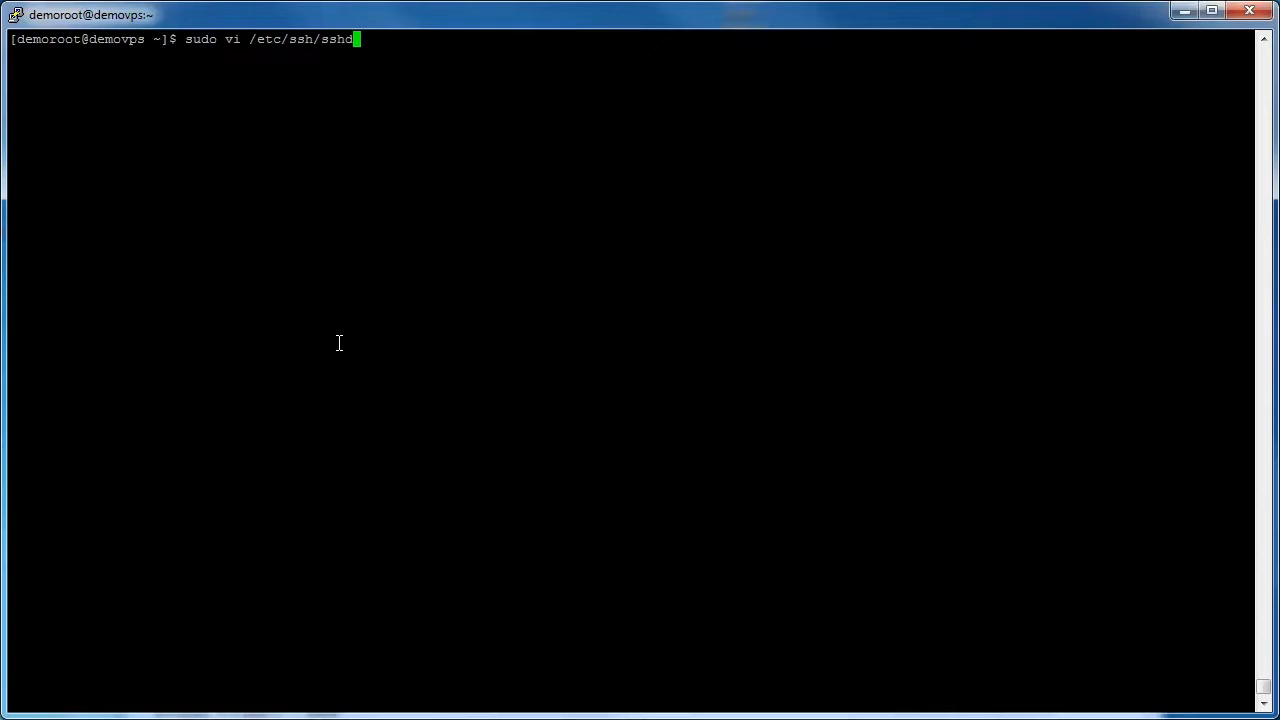
type("_confi")
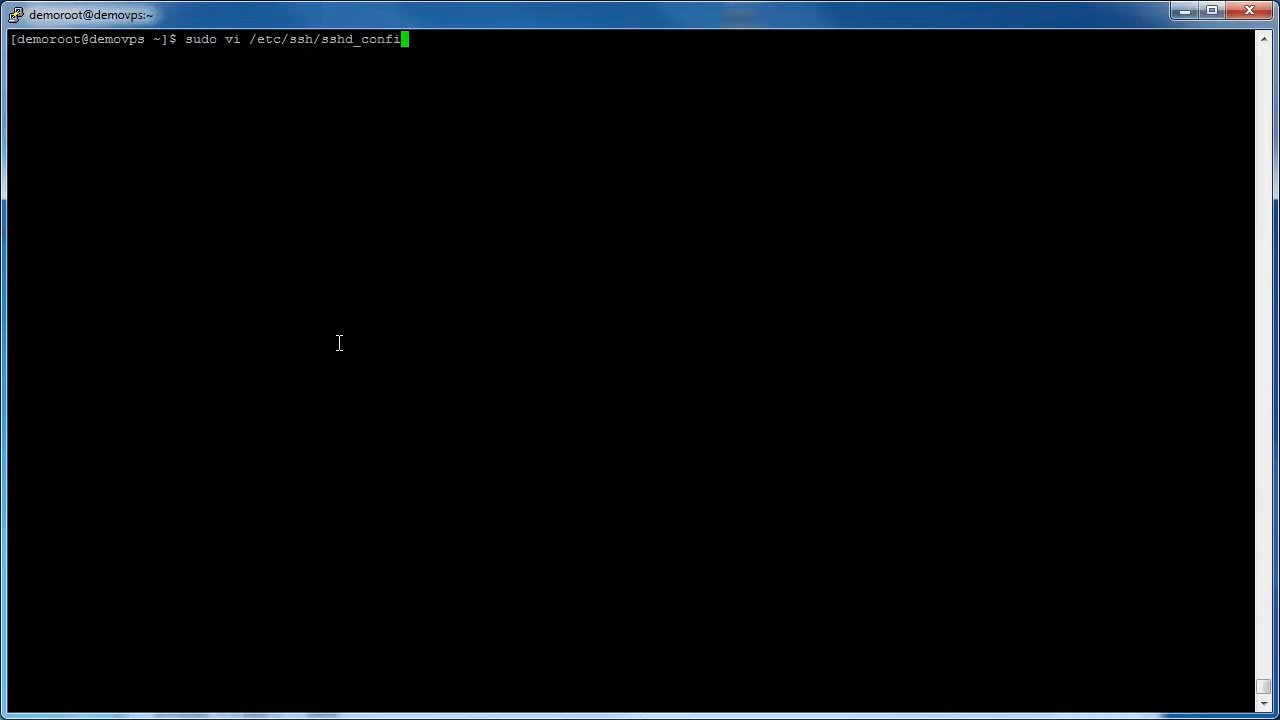
key("Return")
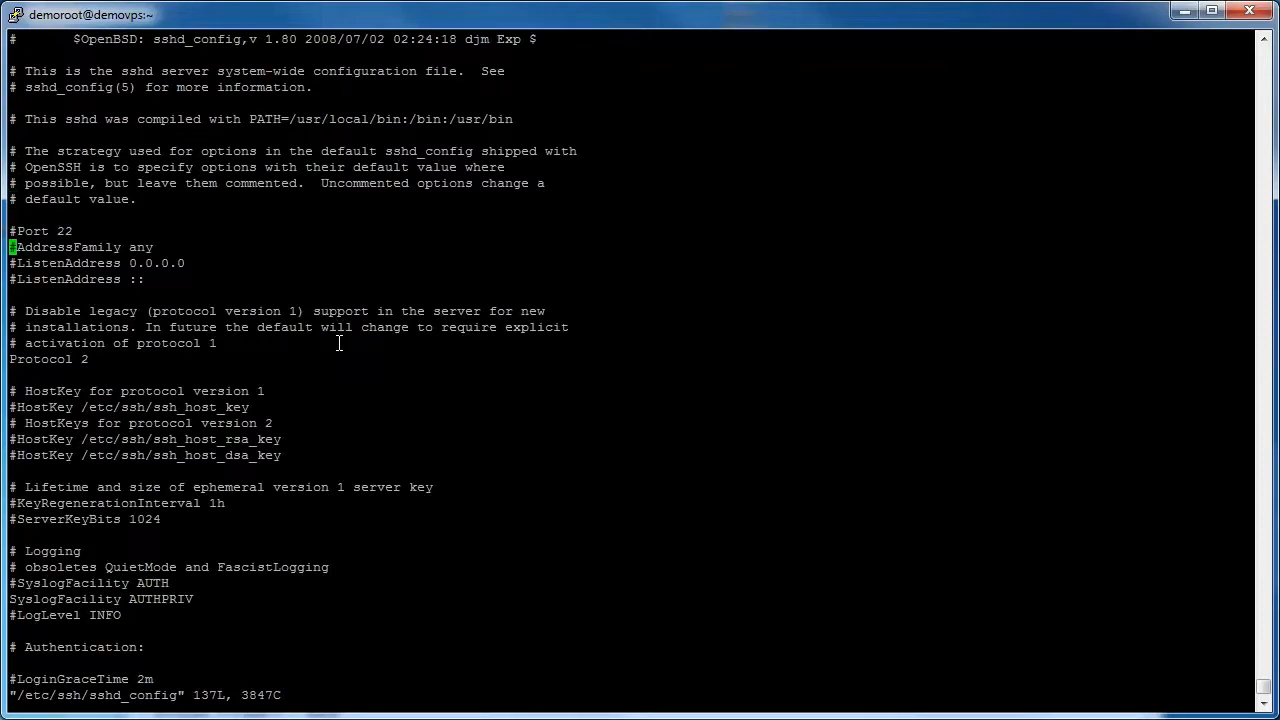
Step: Start a new line below #Port 22 and type 'Port'
key("i")
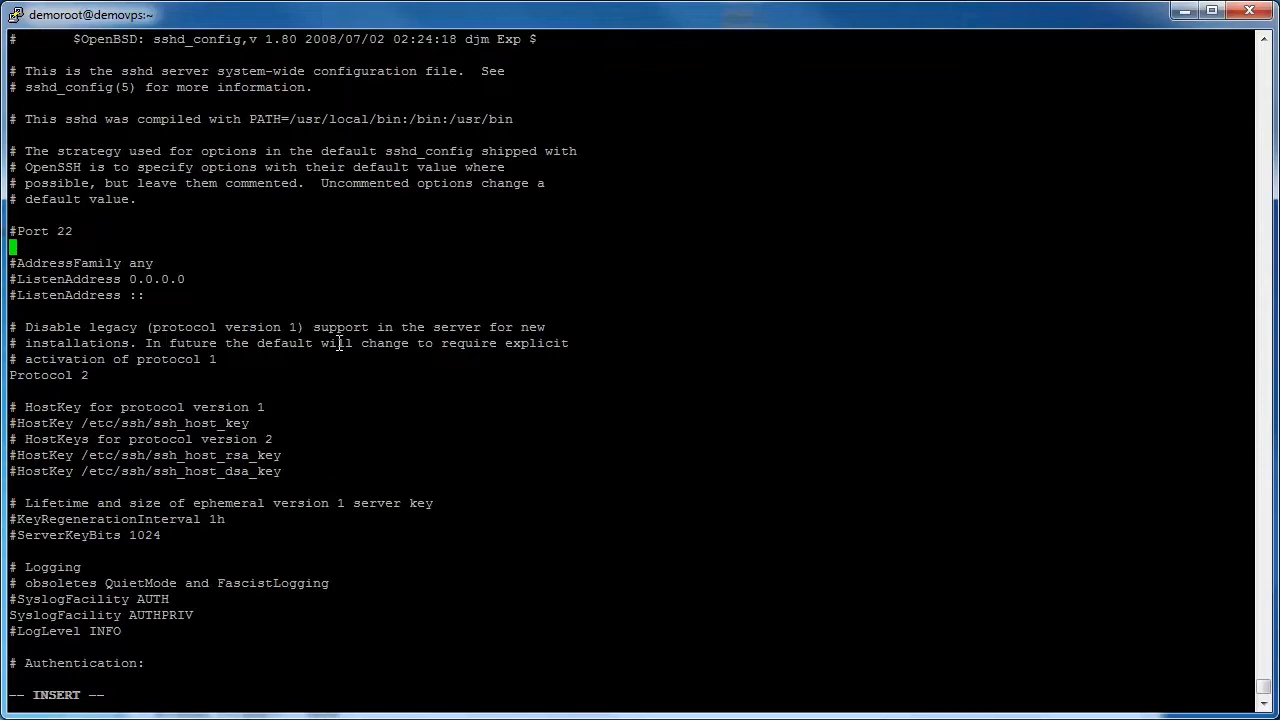
type("Port")
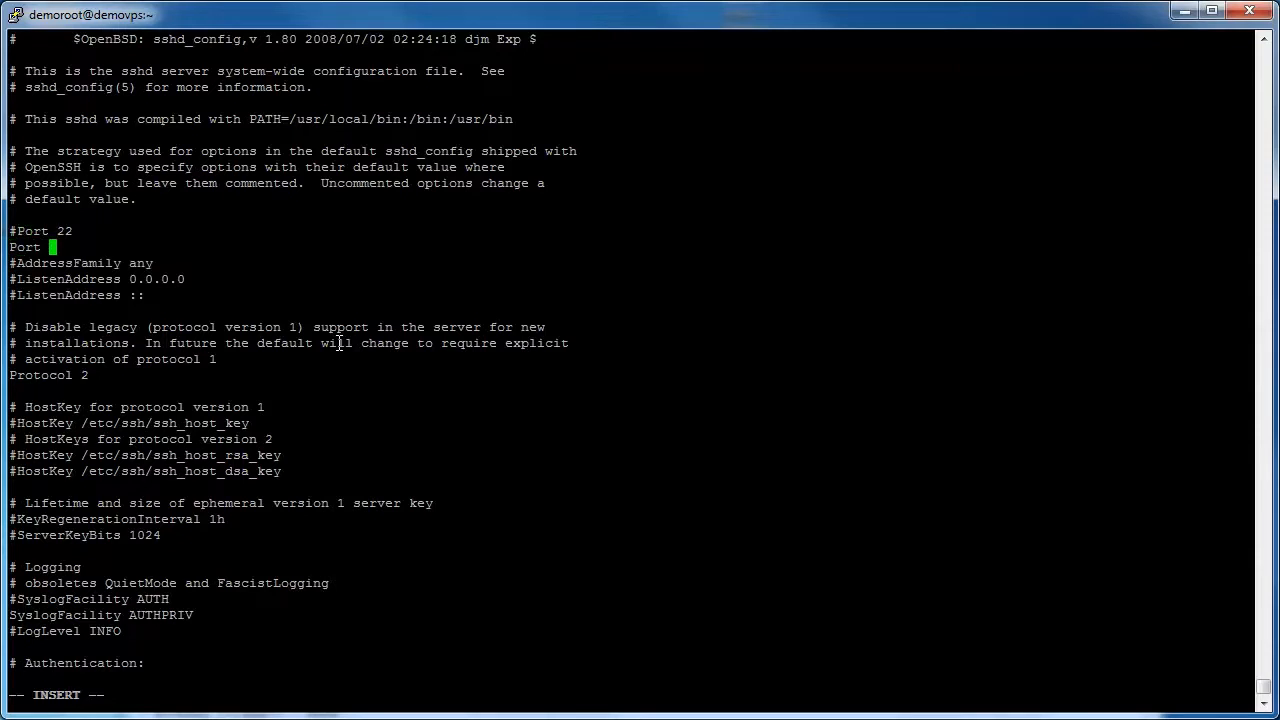
Step: Complete the line as 'Port 19350' and begin the :w write command
type("19350")
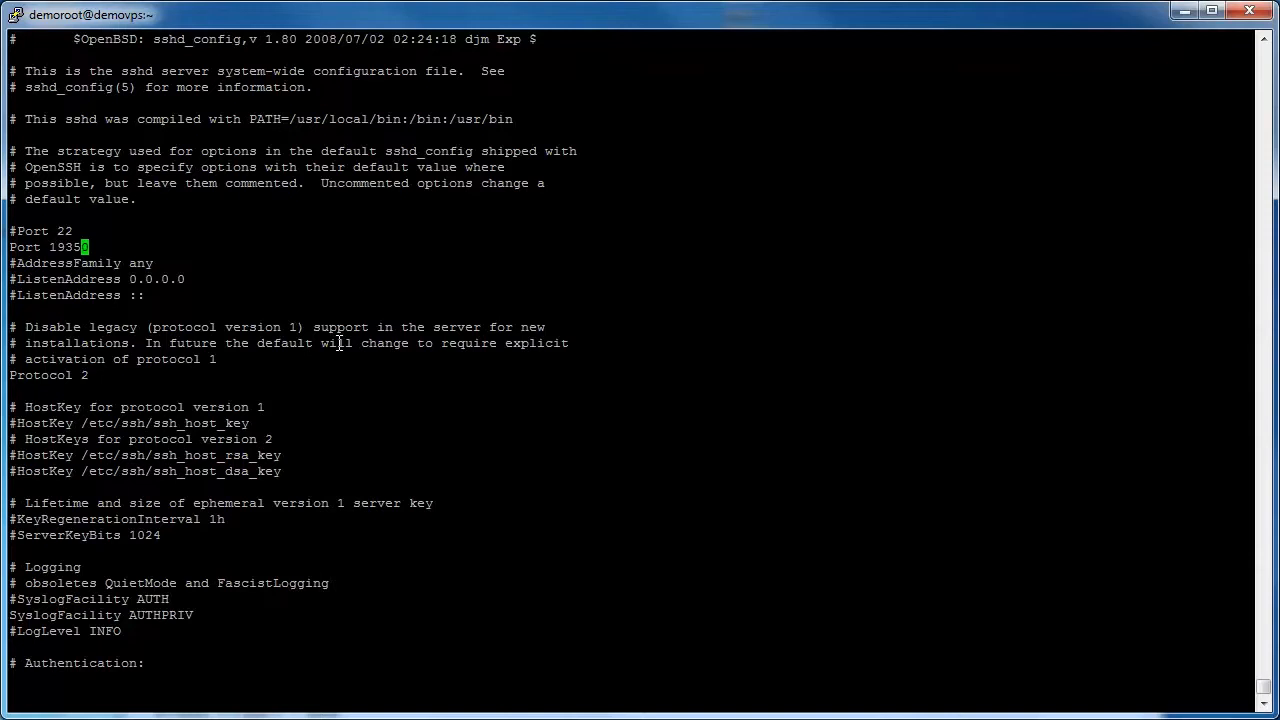
type(":w")
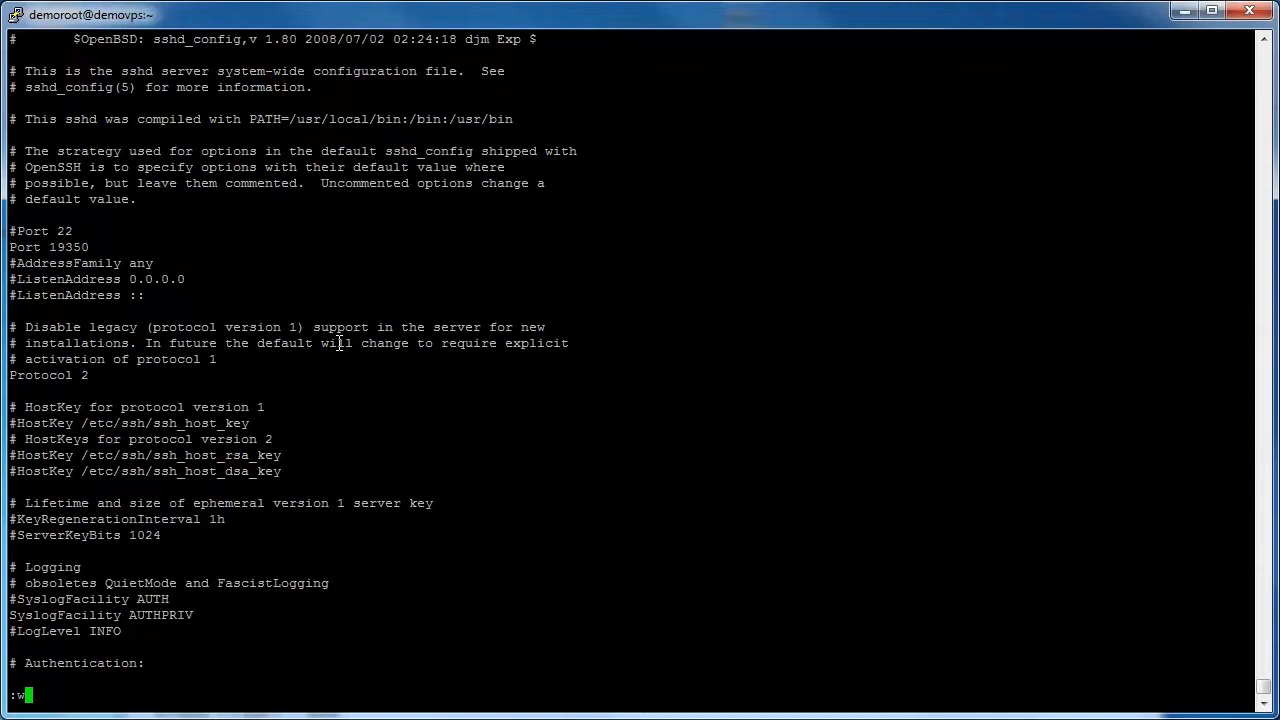
Step: Save sshd_config with :w and quit vi back to the shell
key("Return")
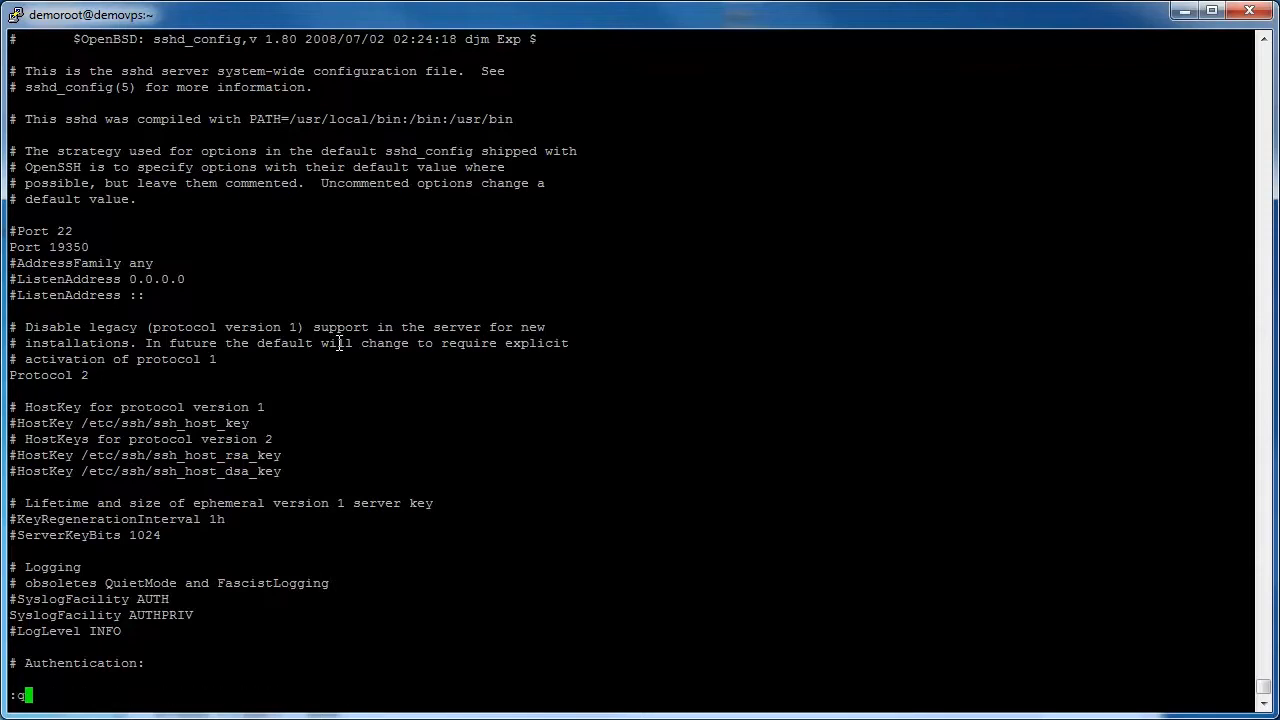
key("Return")
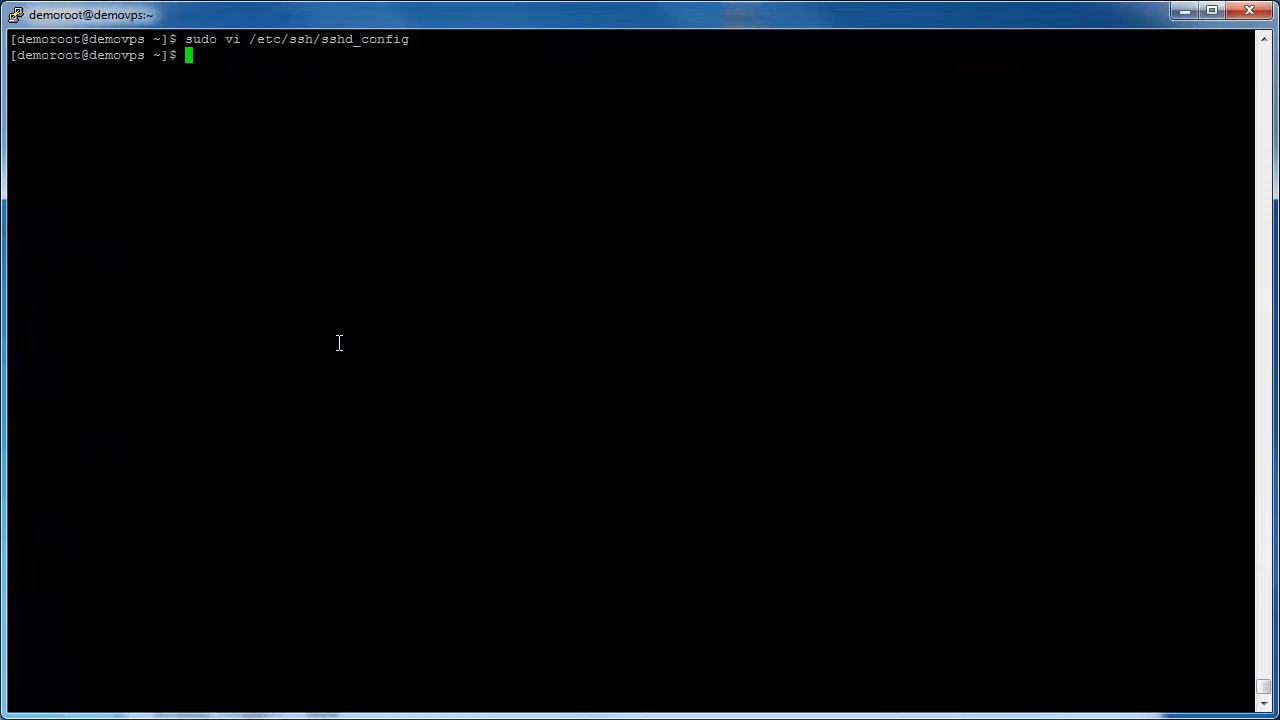
Step: Restart the SSH service with sudo service sshd restart, then type logout
type("sudo s")
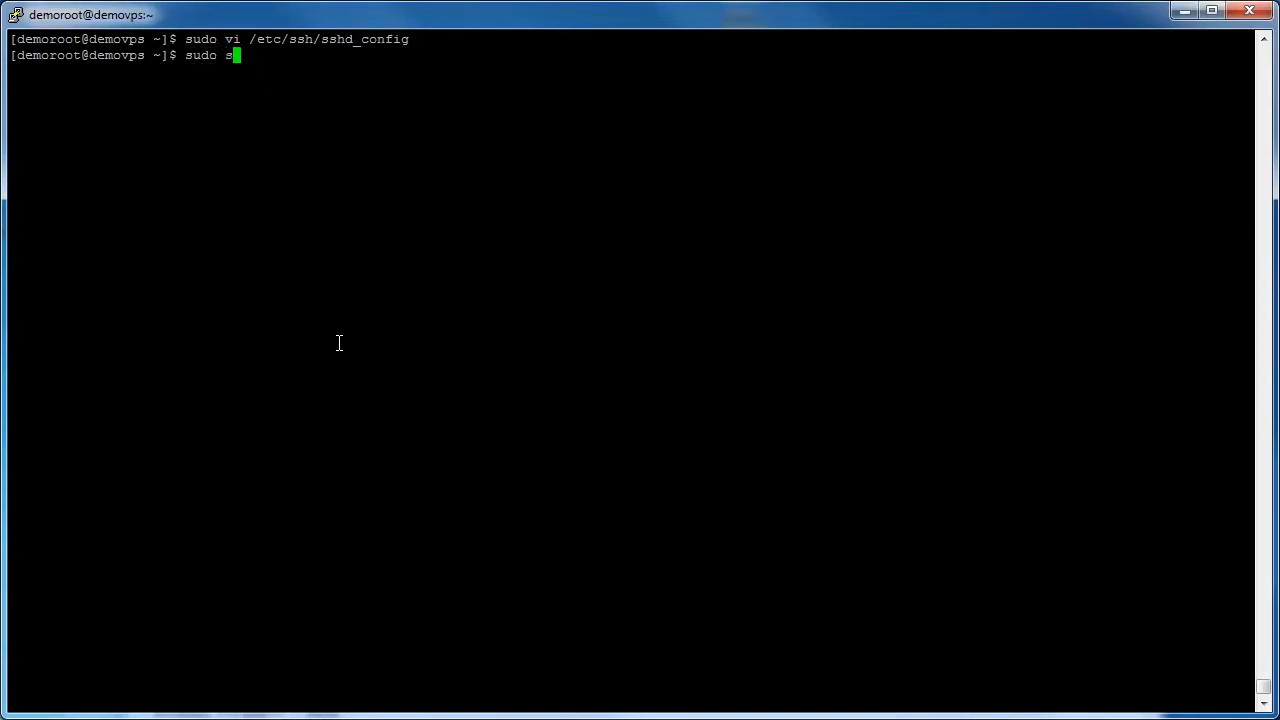
type("ervice sshd restart")
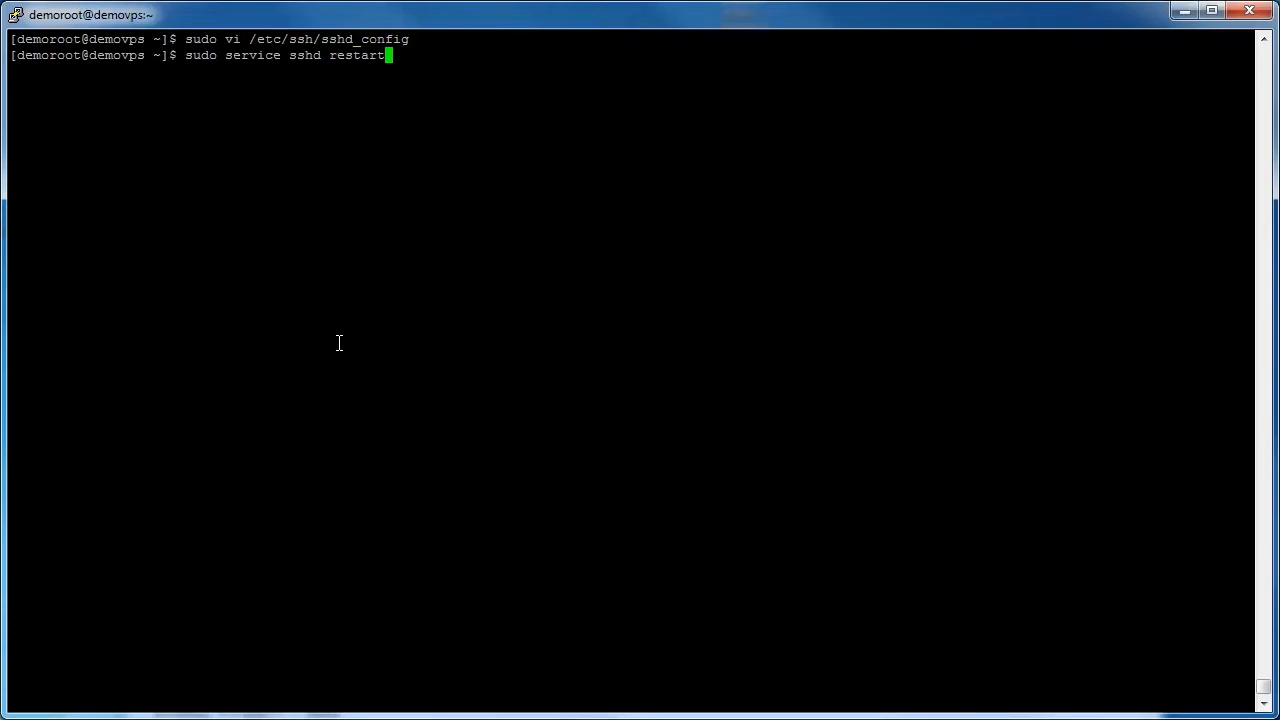
key("Return")
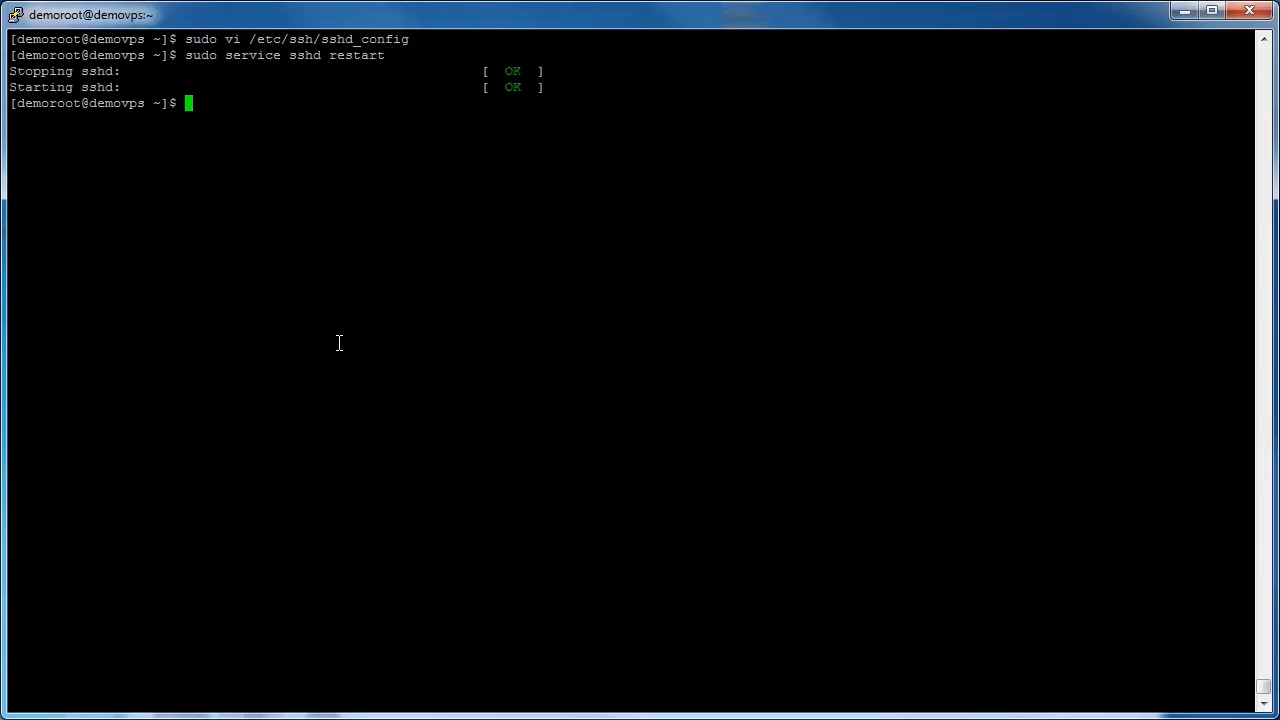
type("logout")
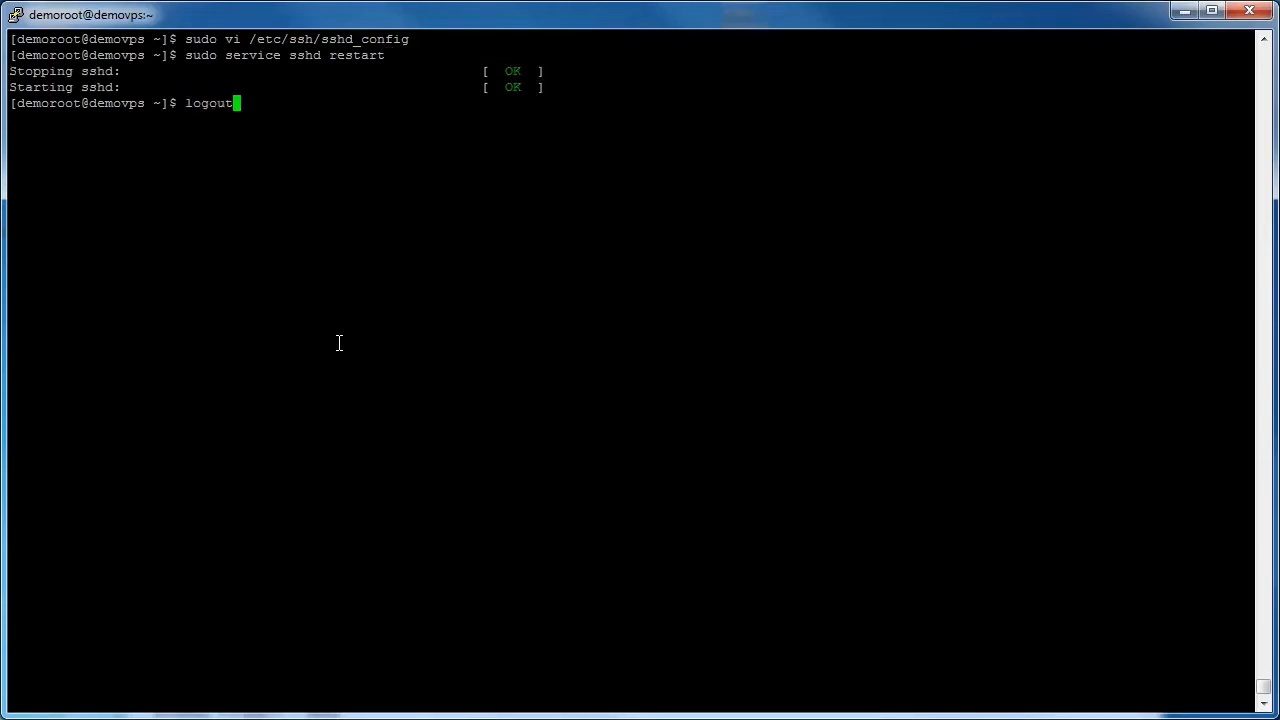